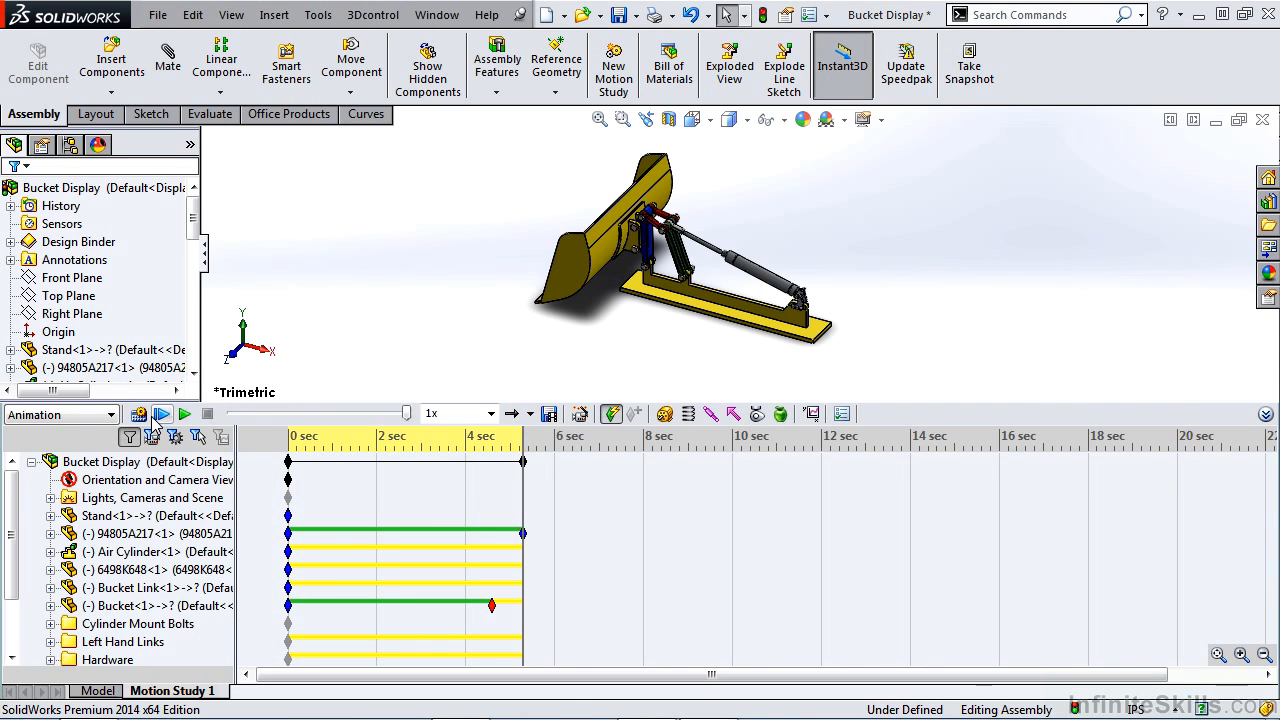
# - Play the motion study, keep playback at normal 1x speed and review playback mode and renderer choices
pyautogui.click(162, 414)
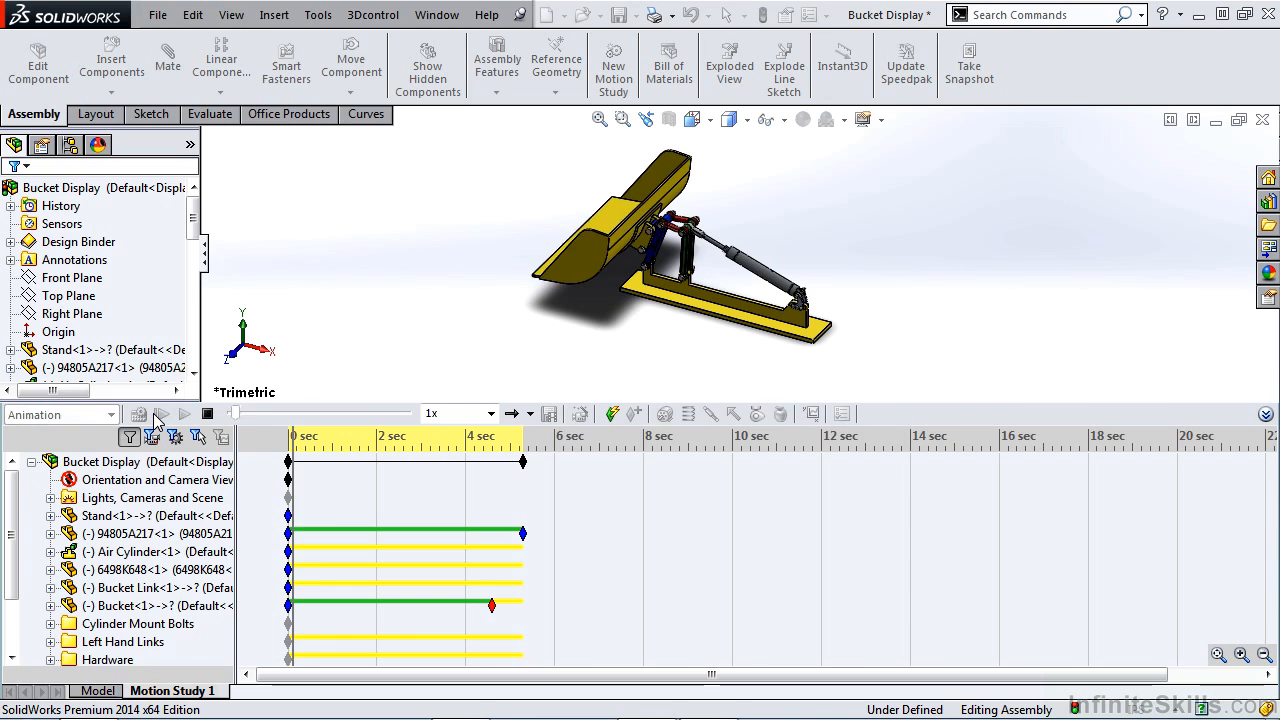
pyautogui.click(184, 414)
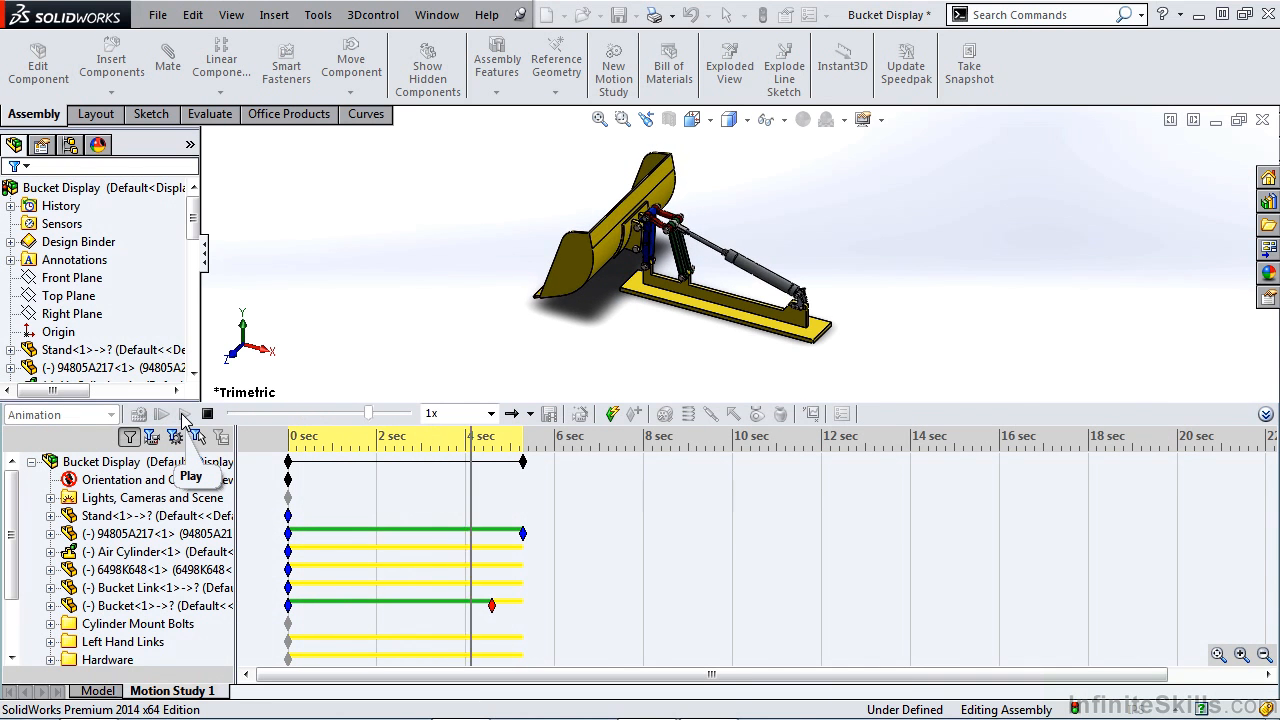
pyautogui.click(162, 414)
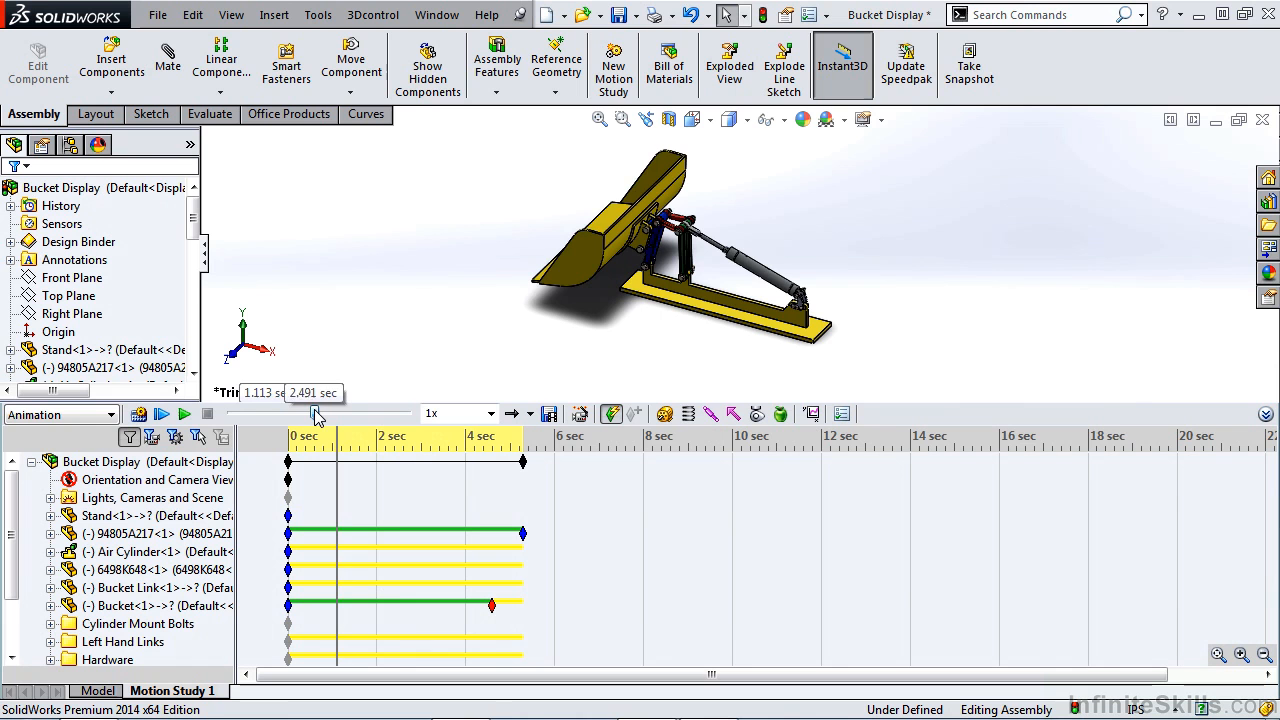
pyautogui.click(184, 414)
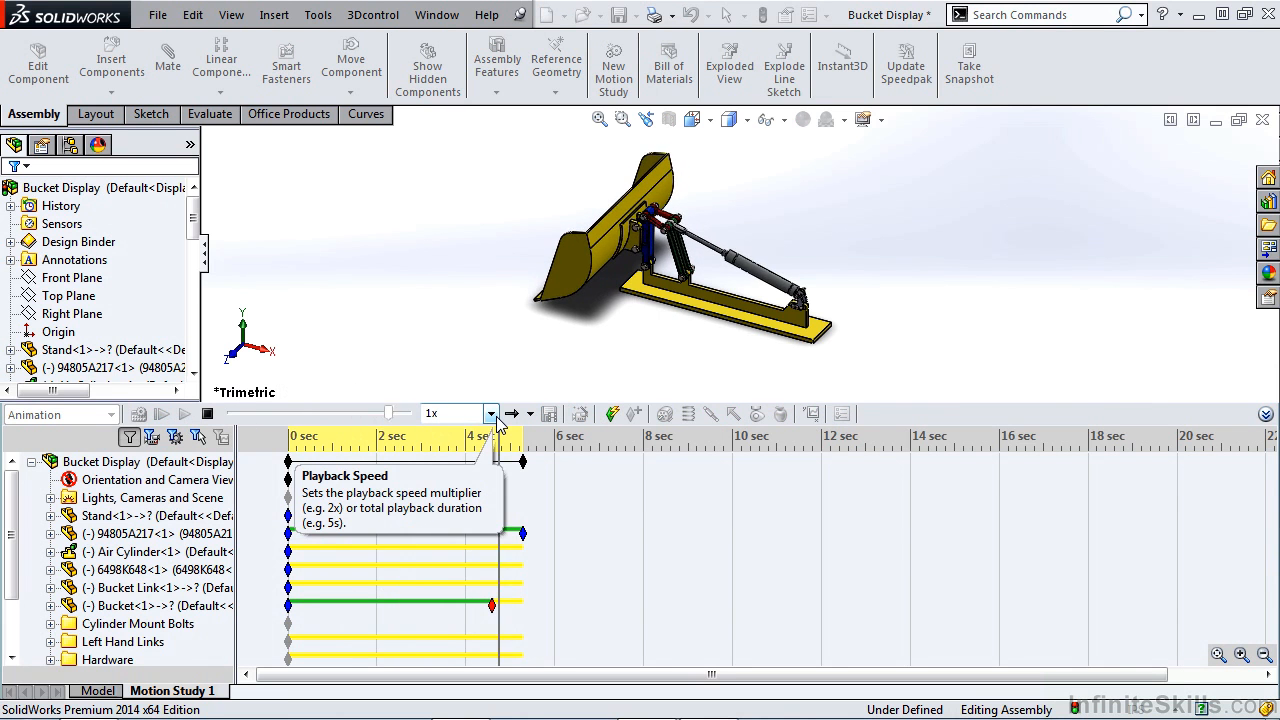
pyautogui.click(488, 412)
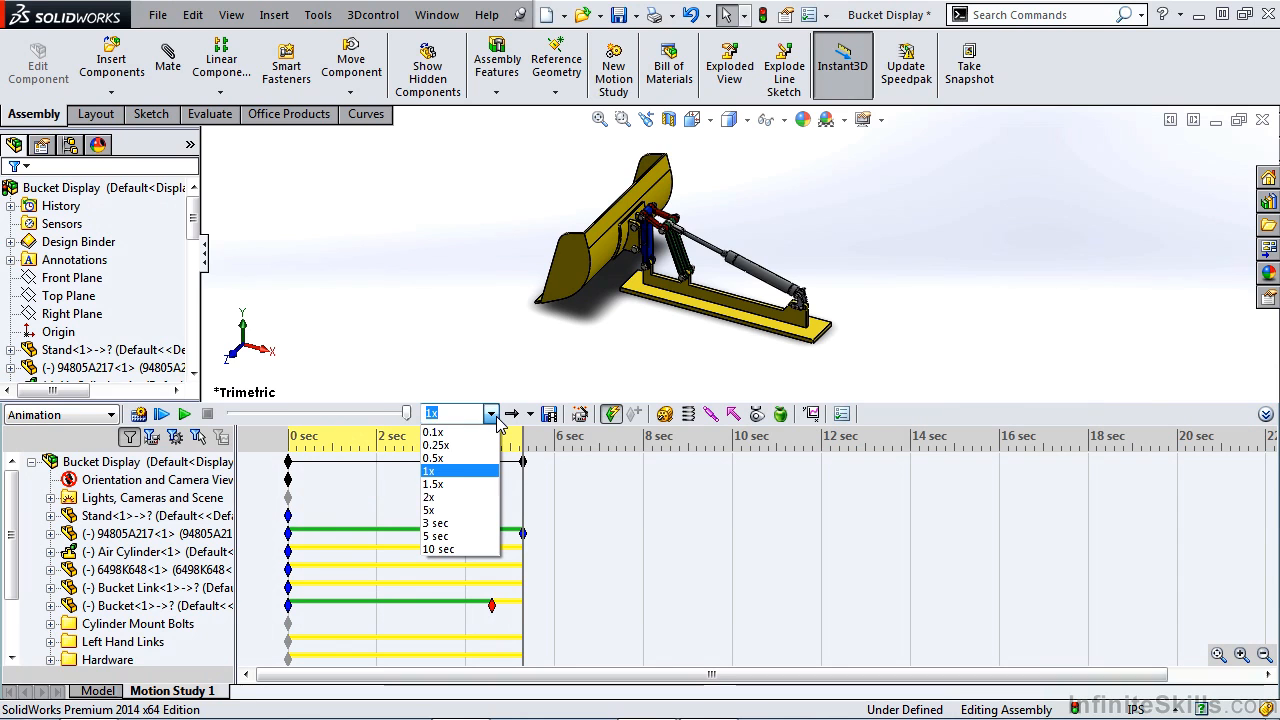
pyautogui.click(428, 470)
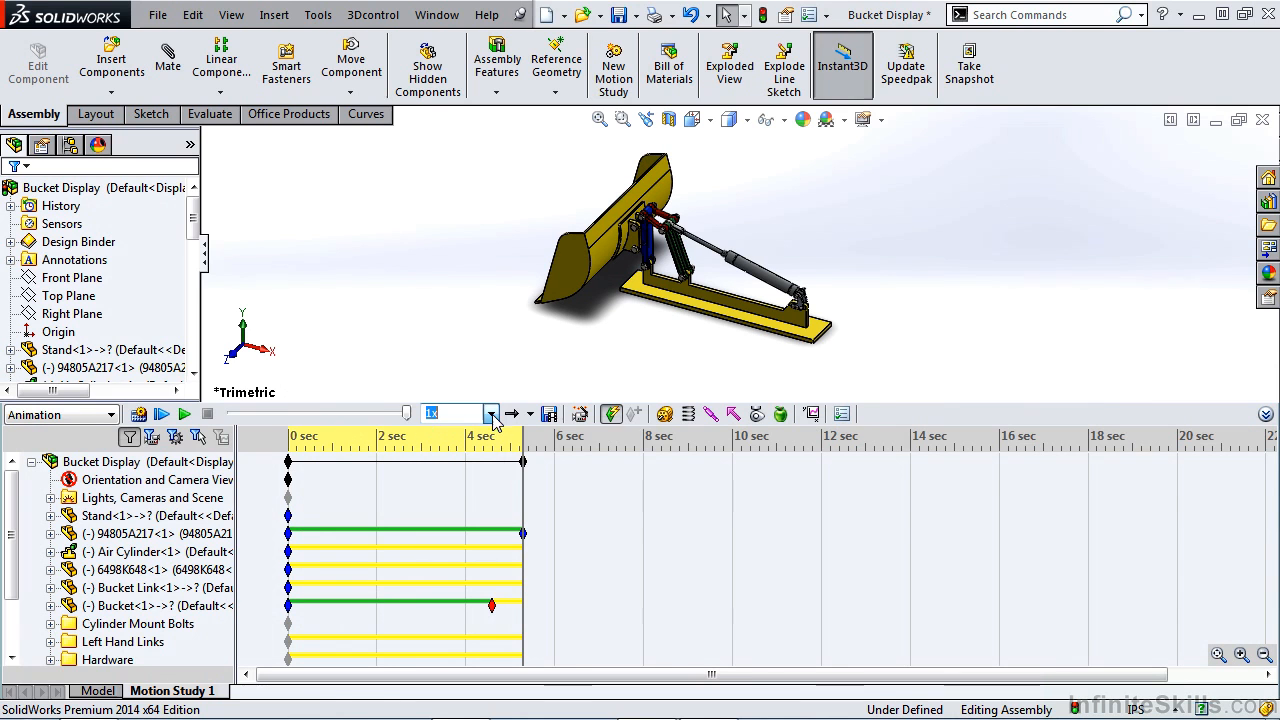
pyautogui.click(492, 414)
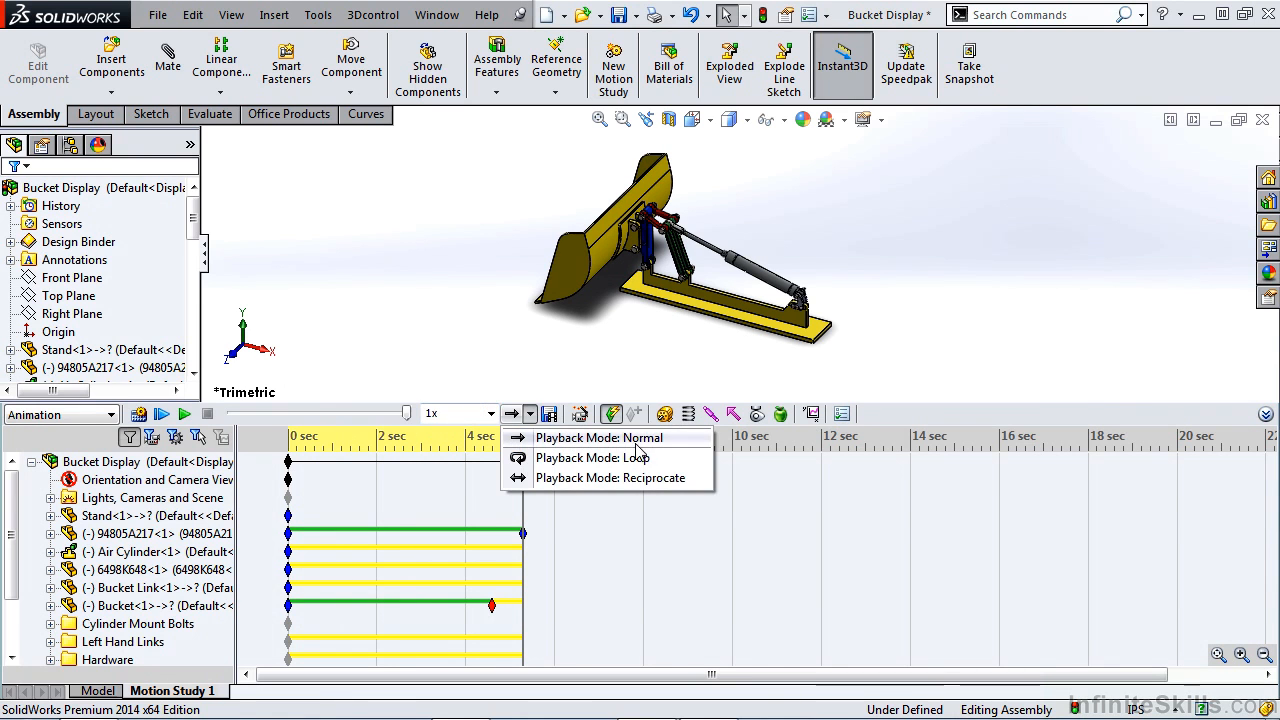
pyautogui.moveTo(660, 476)
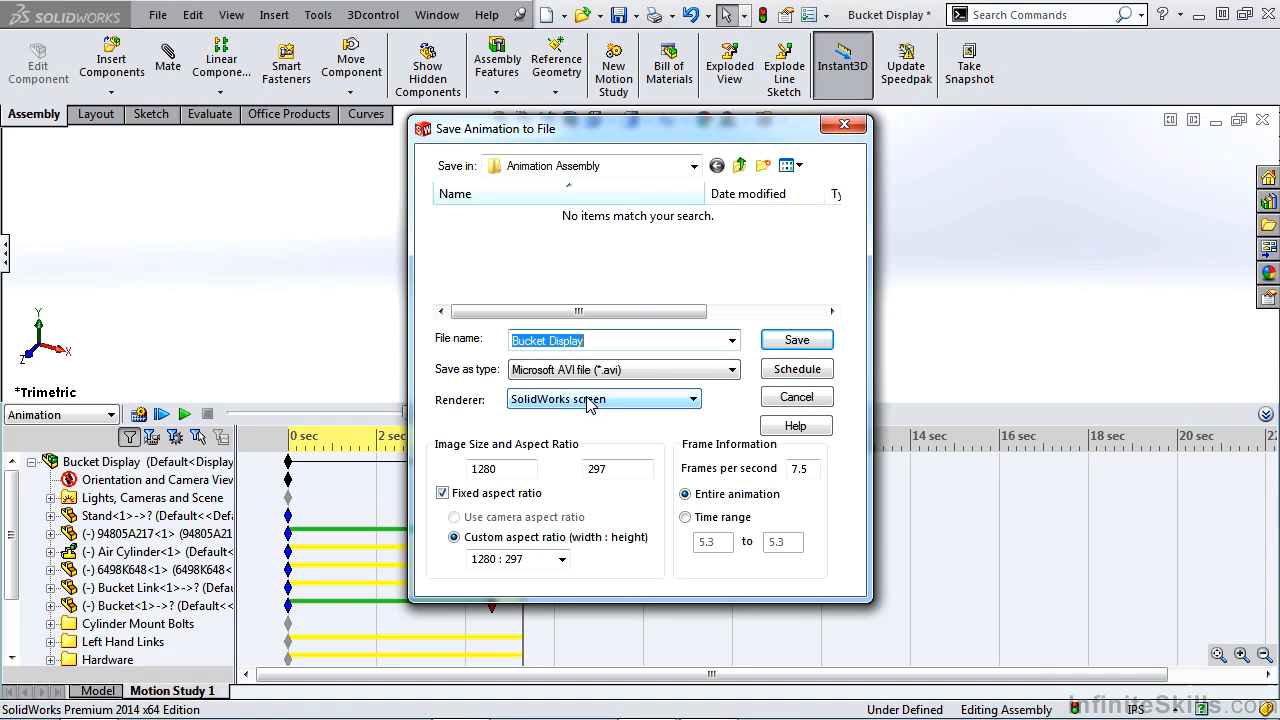
pyautogui.click(688, 400)
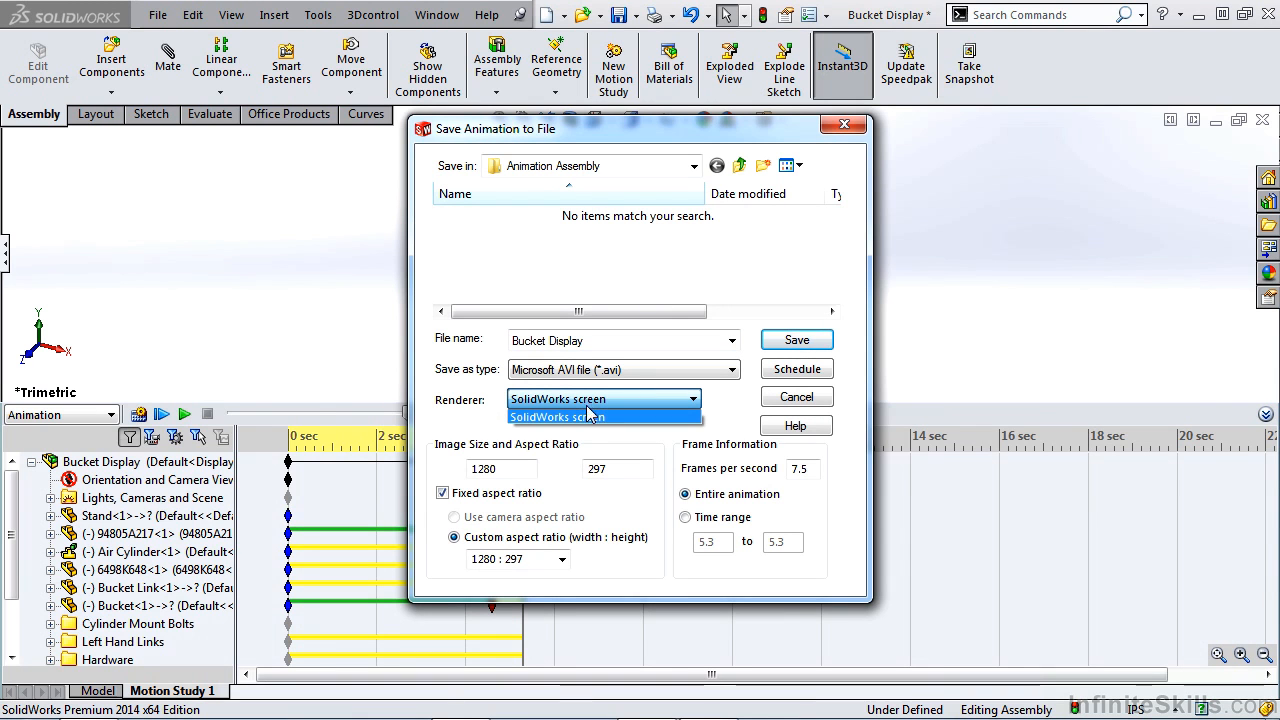
pyautogui.moveTo(576, 428)
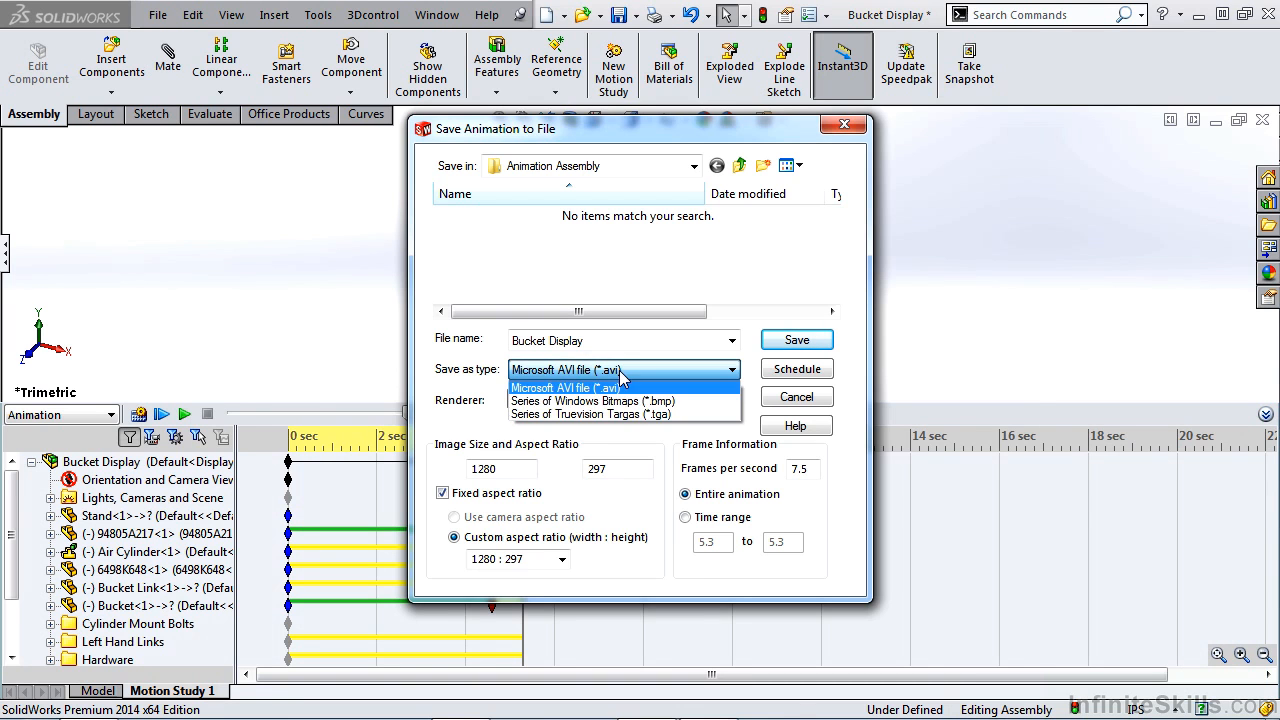
pyautogui.moveTo(592, 400)
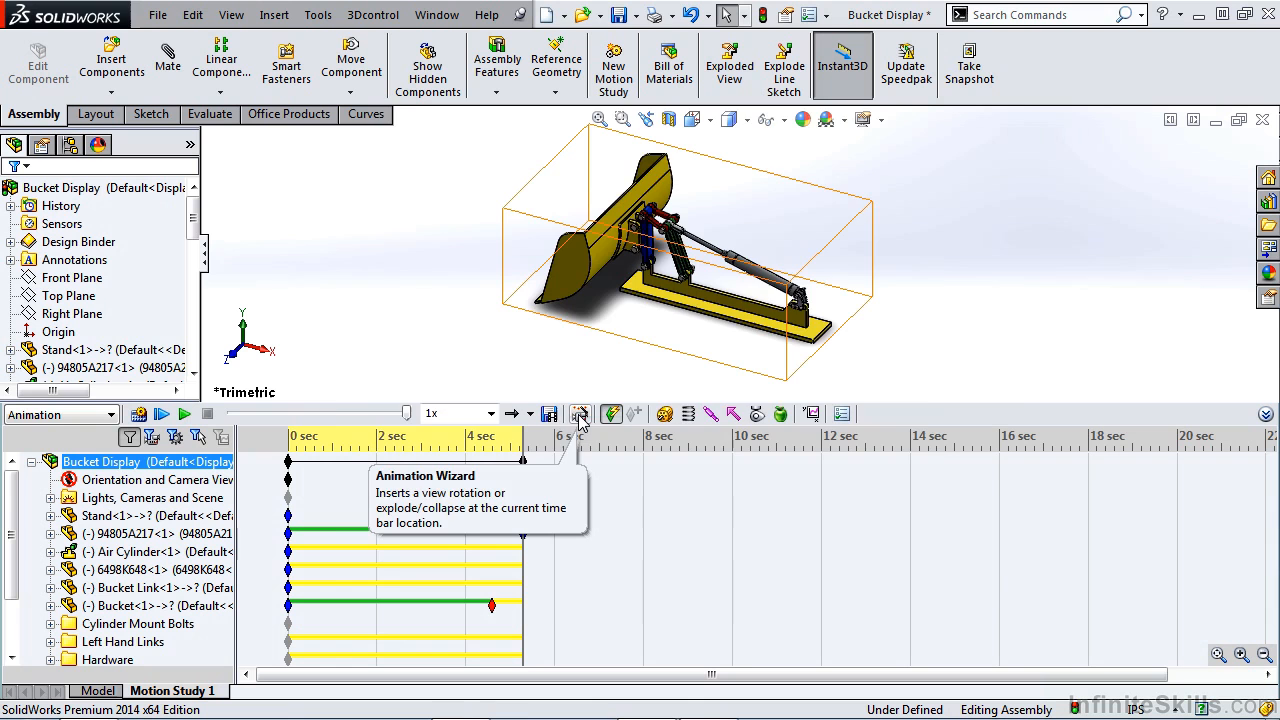
# - Dismiss the animation wizard and add a key early on the 6498K648 timeline row
pyautogui.click(580, 414)
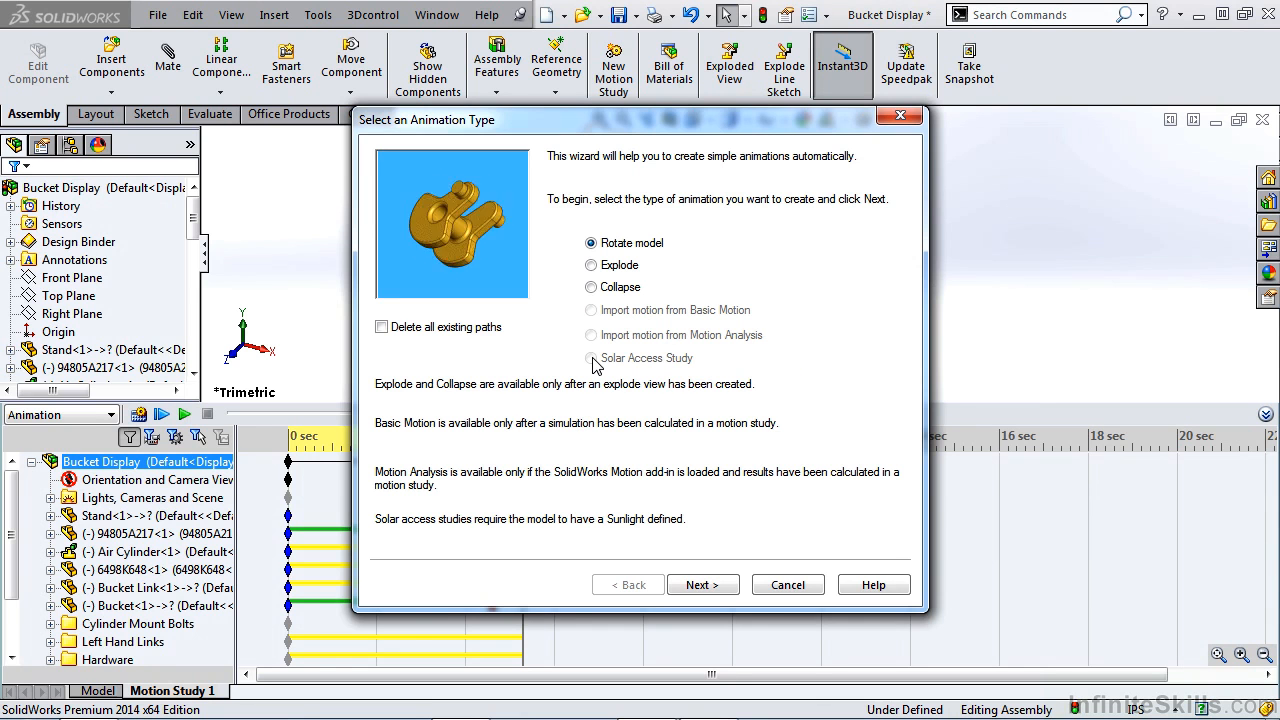
pyautogui.moveTo(592, 318)
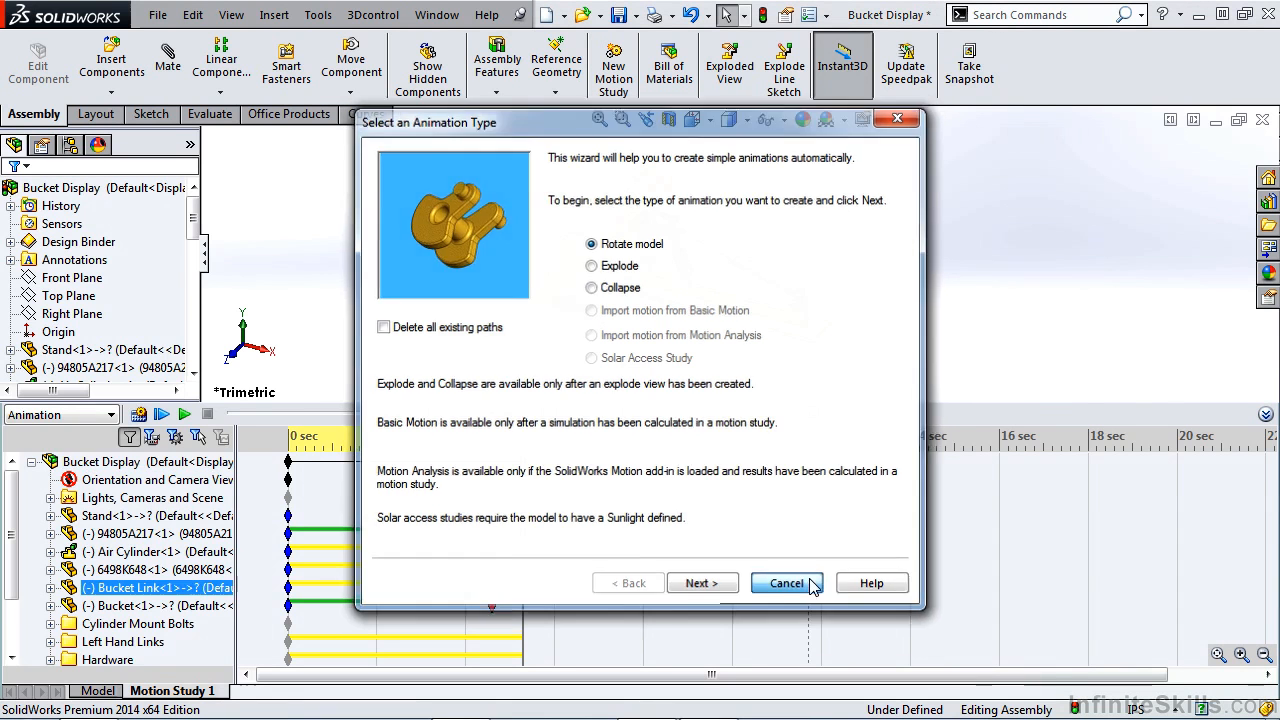
pyautogui.click(788, 582)
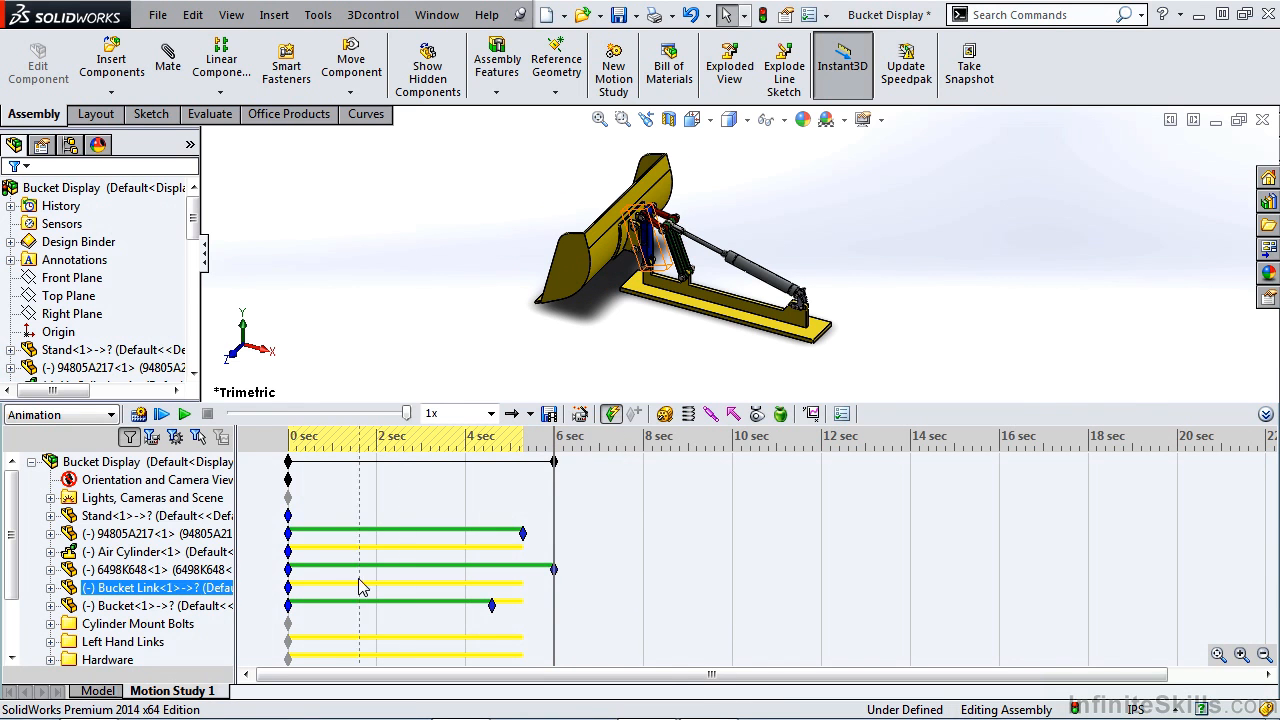
pyautogui.click(150, 570)
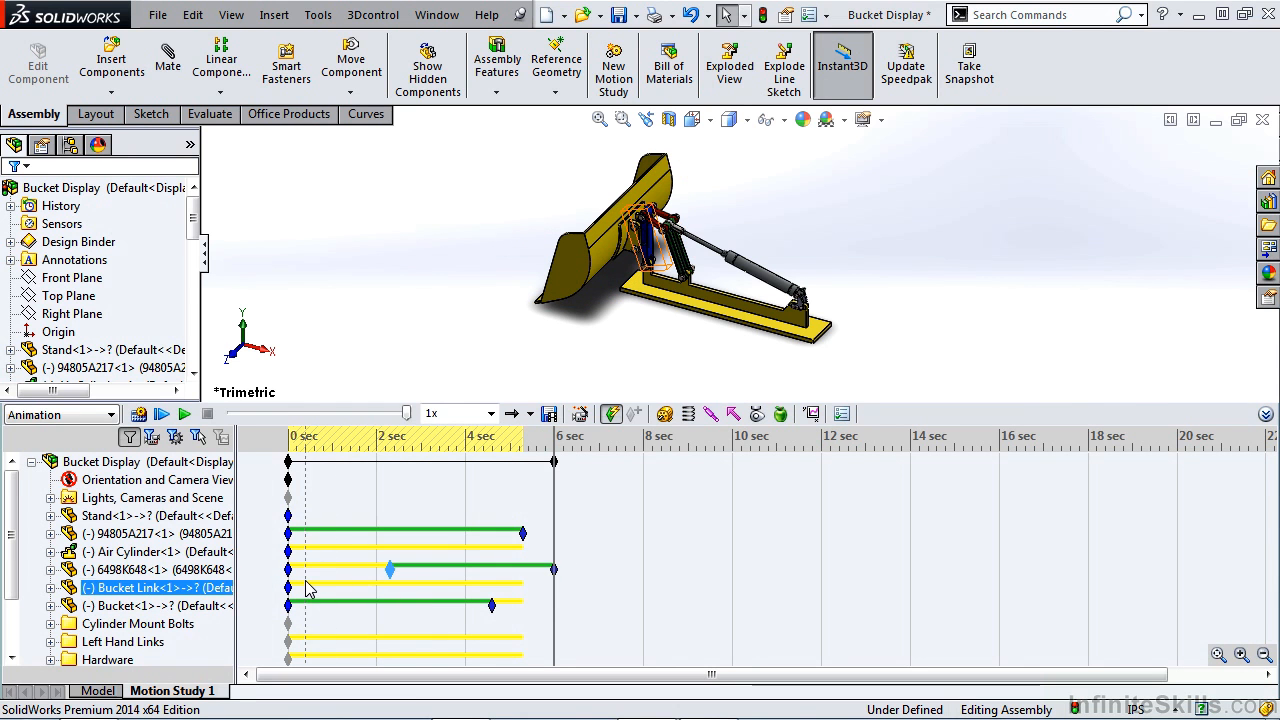
pyautogui.click(150, 570)
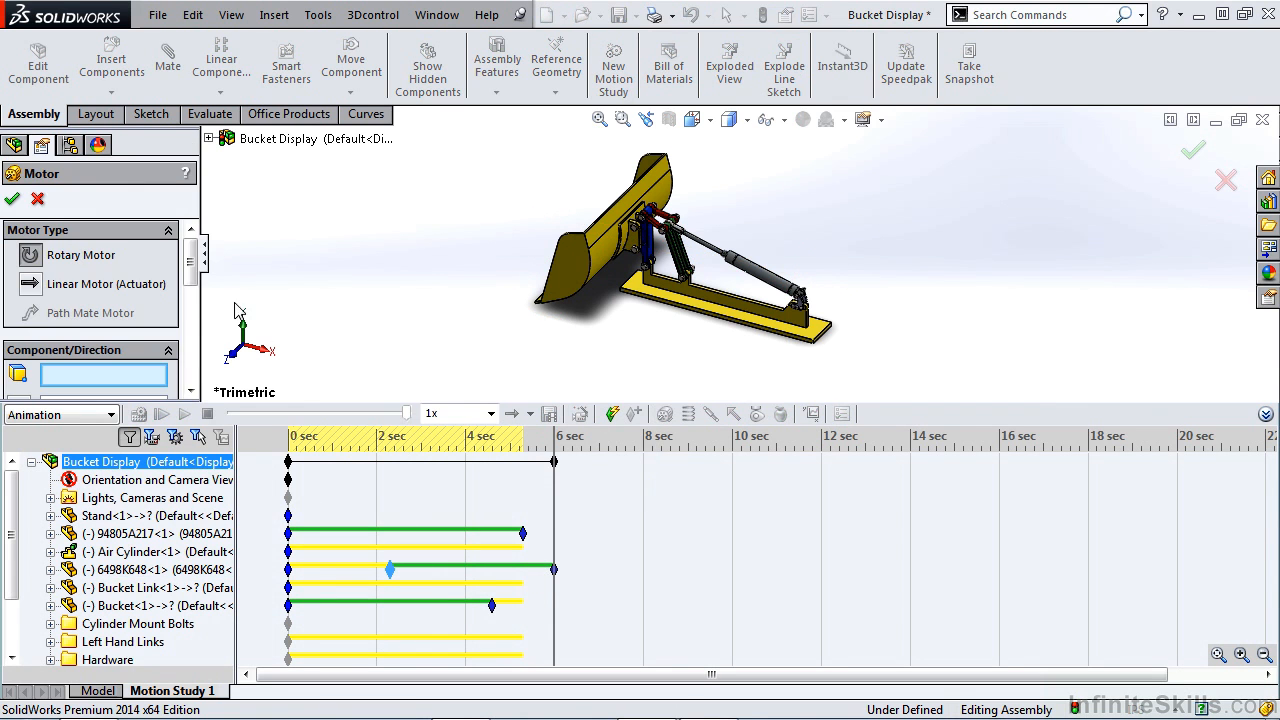
# - Define a linear motor on the air cylinder face using Distance motion with its travel distance and duration values
pyautogui.click(106, 258)
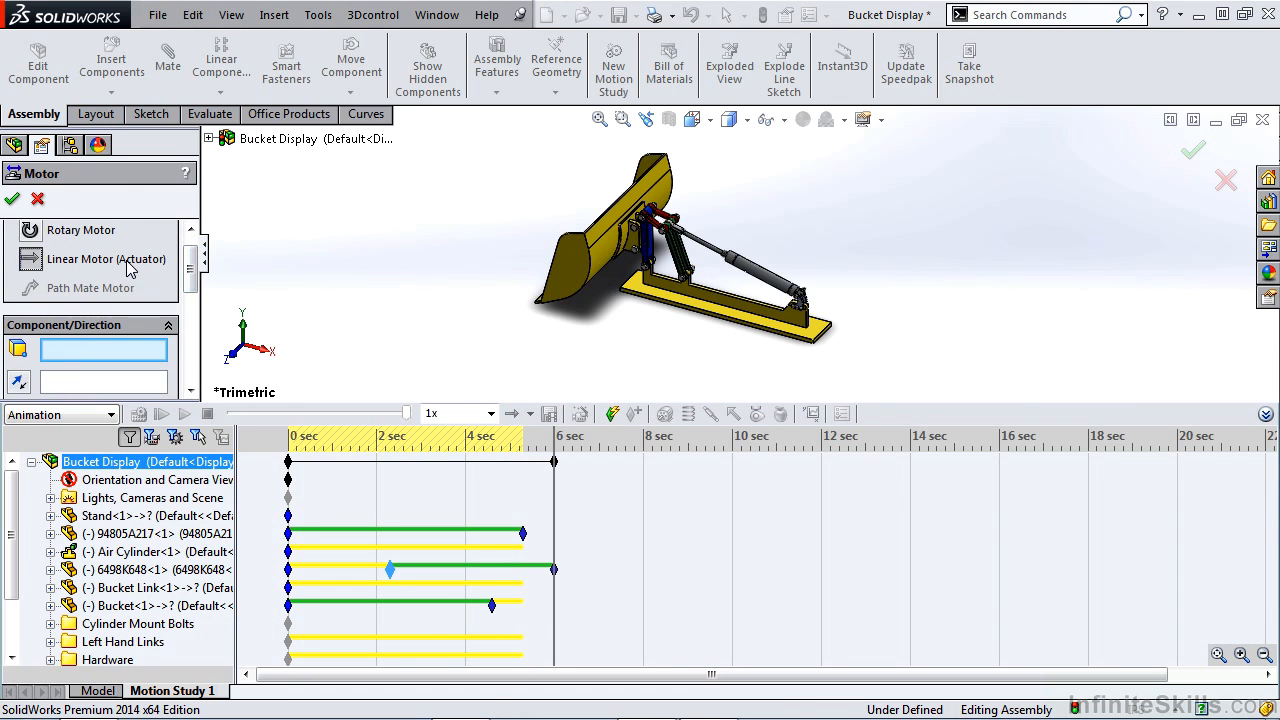
pyautogui.click(722, 256)
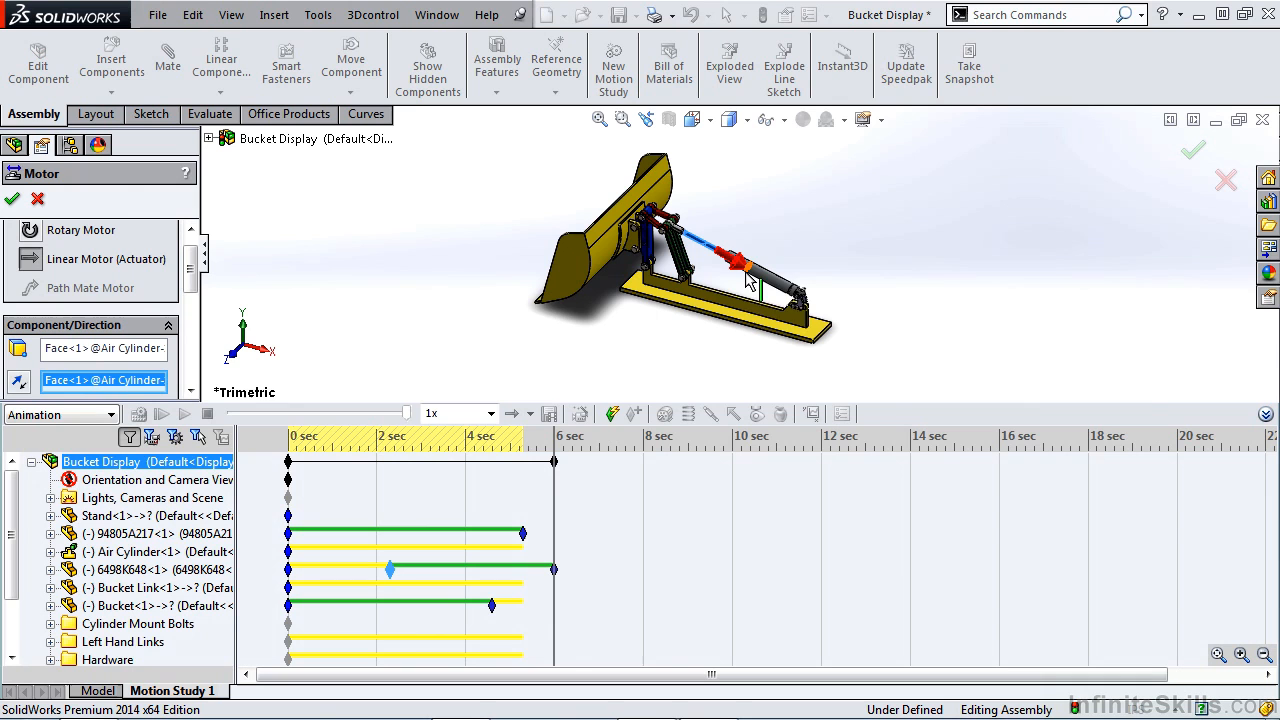
pyautogui.moveTo(428, 332)
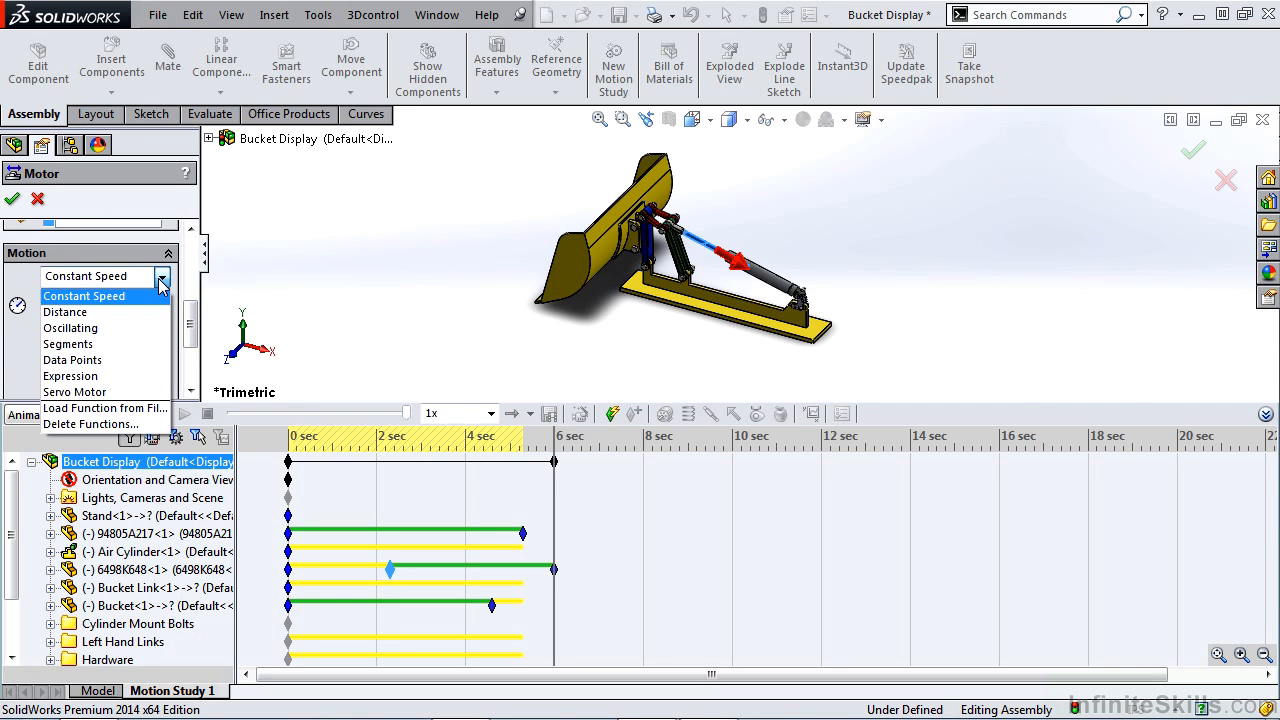
pyautogui.click(64, 312)
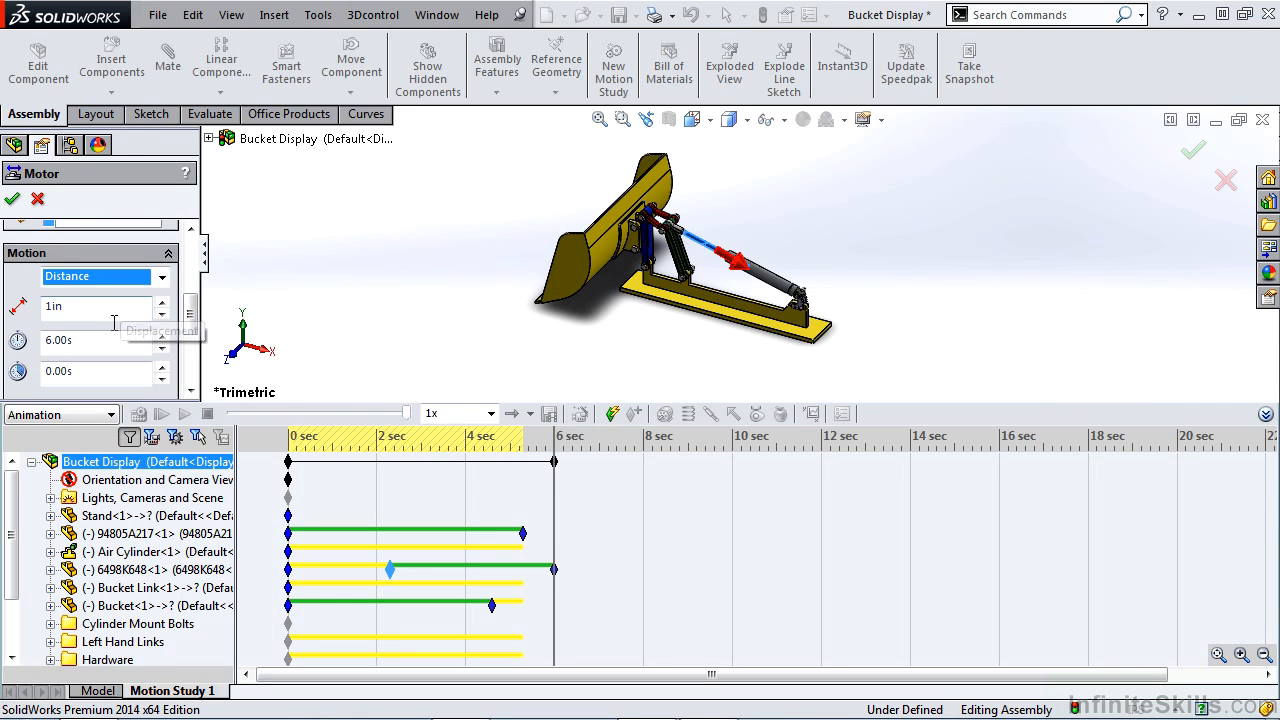
pyautogui.click(96, 306)
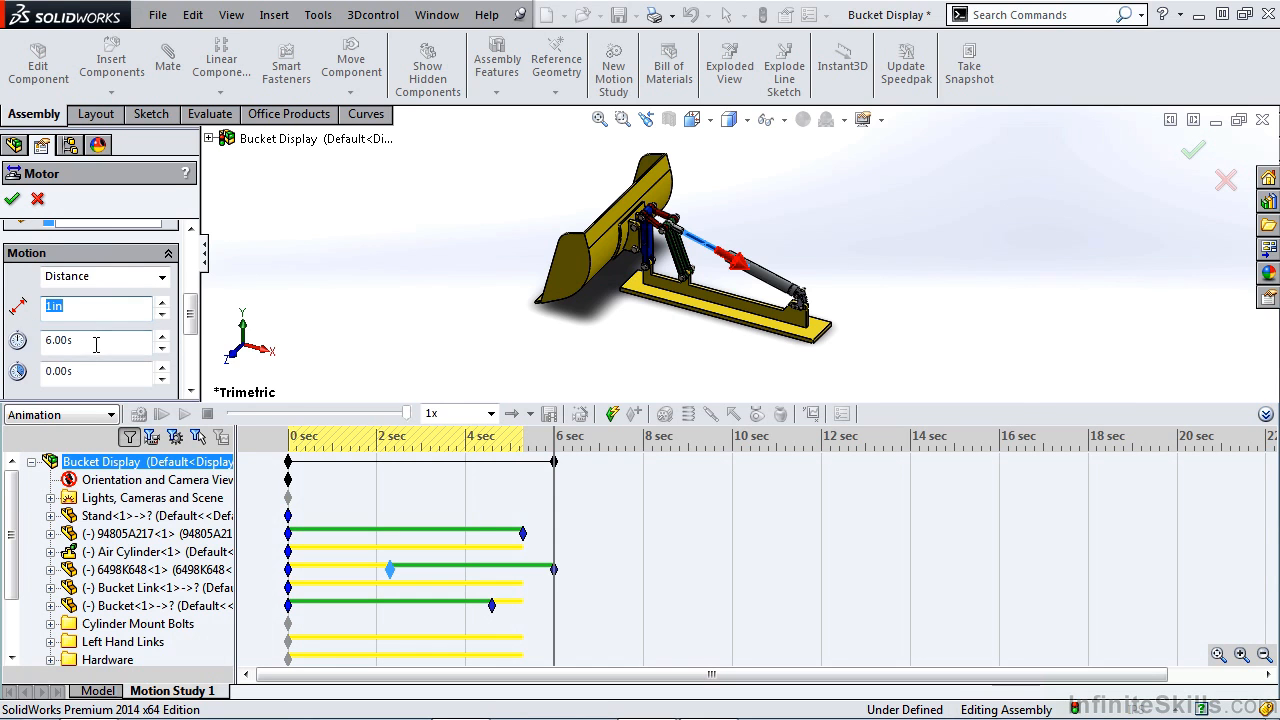
pyautogui.click(96, 340)
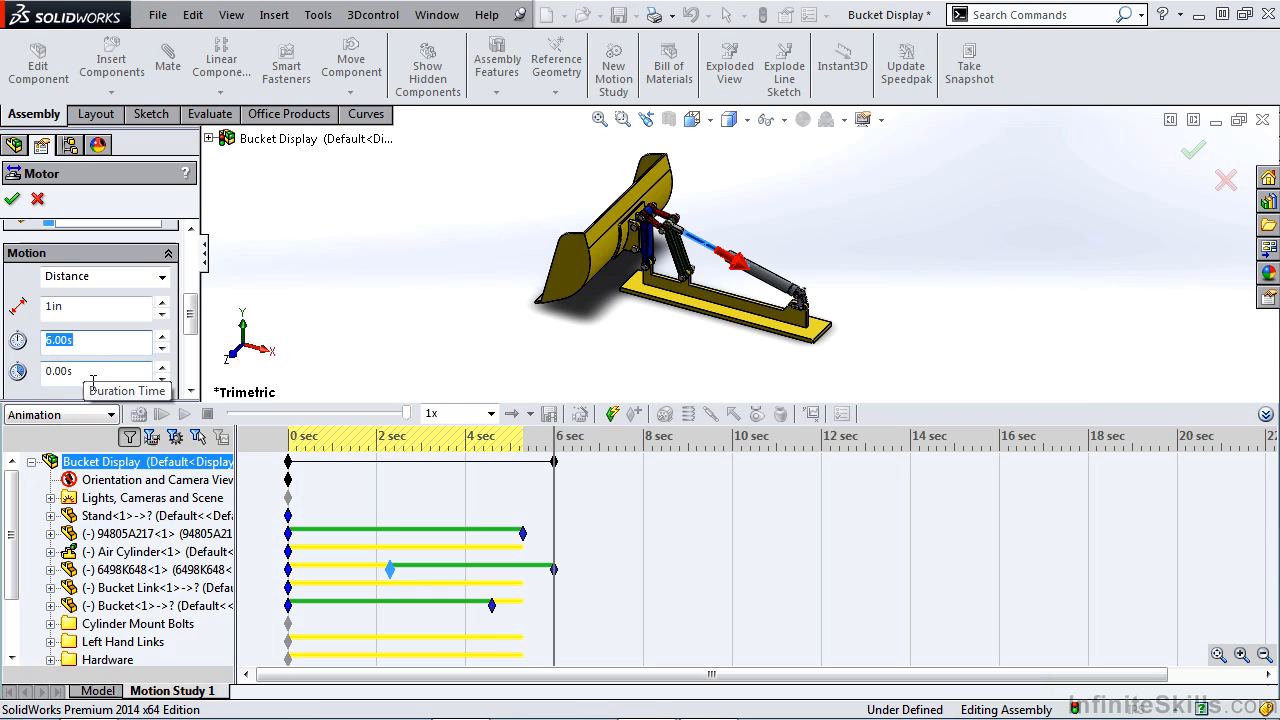
pyautogui.write('7')
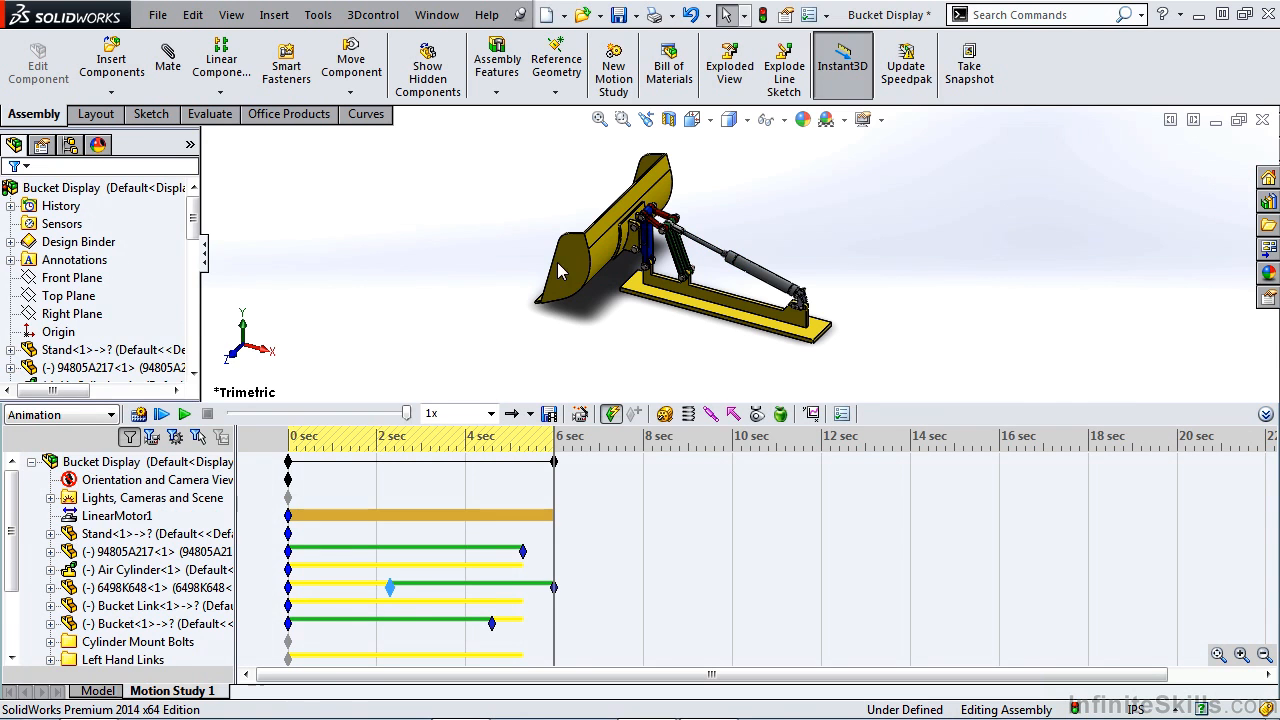
pyautogui.moveTo(712, 412)
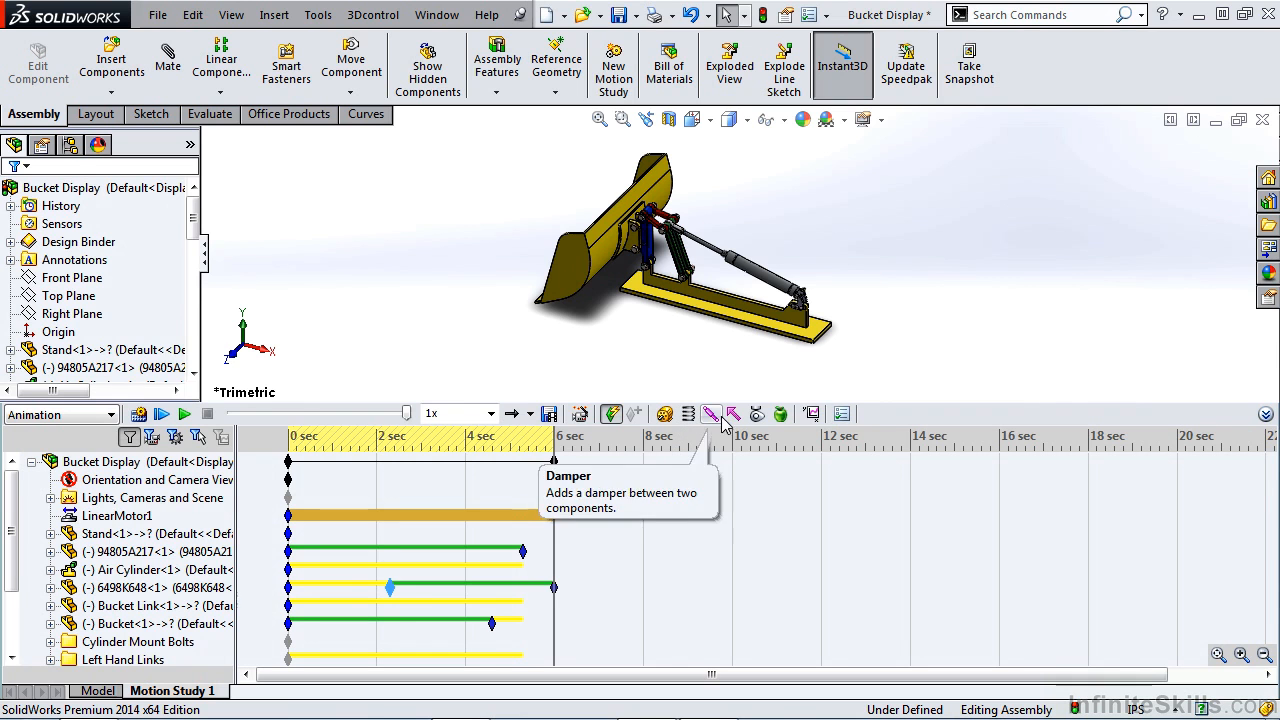
pyautogui.moveTo(756, 414)
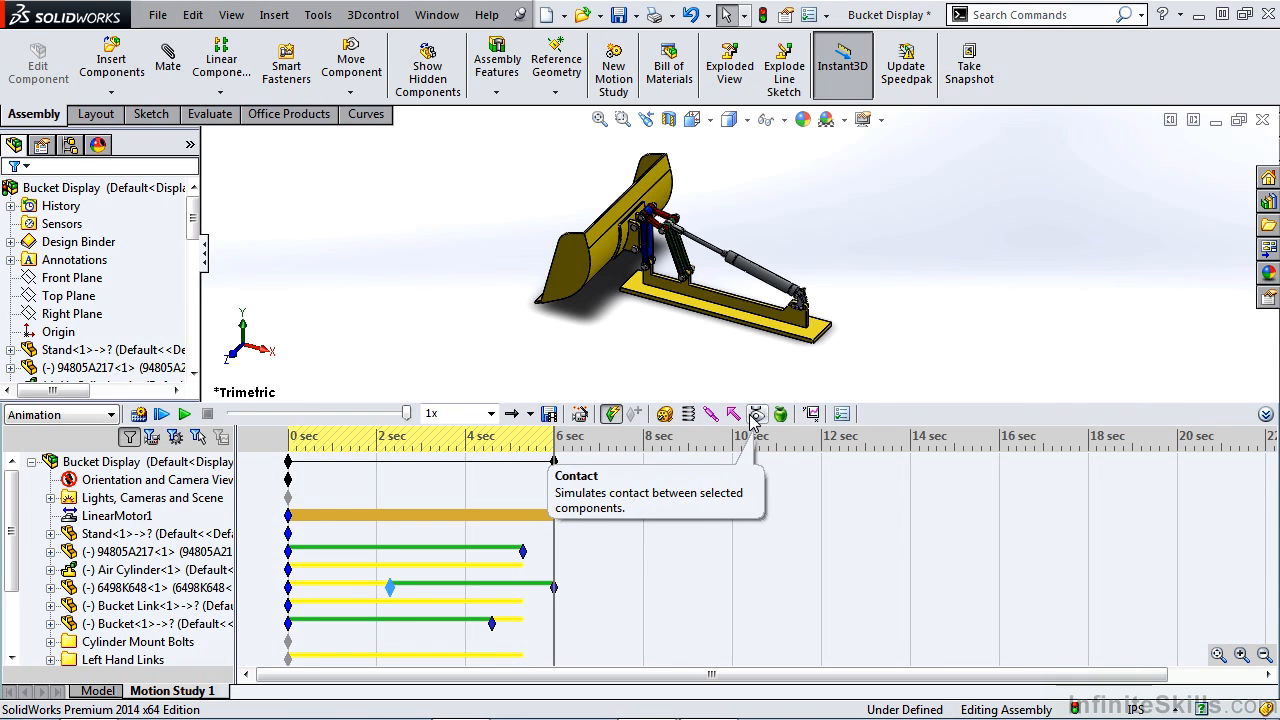
pyautogui.moveTo(568, 316)
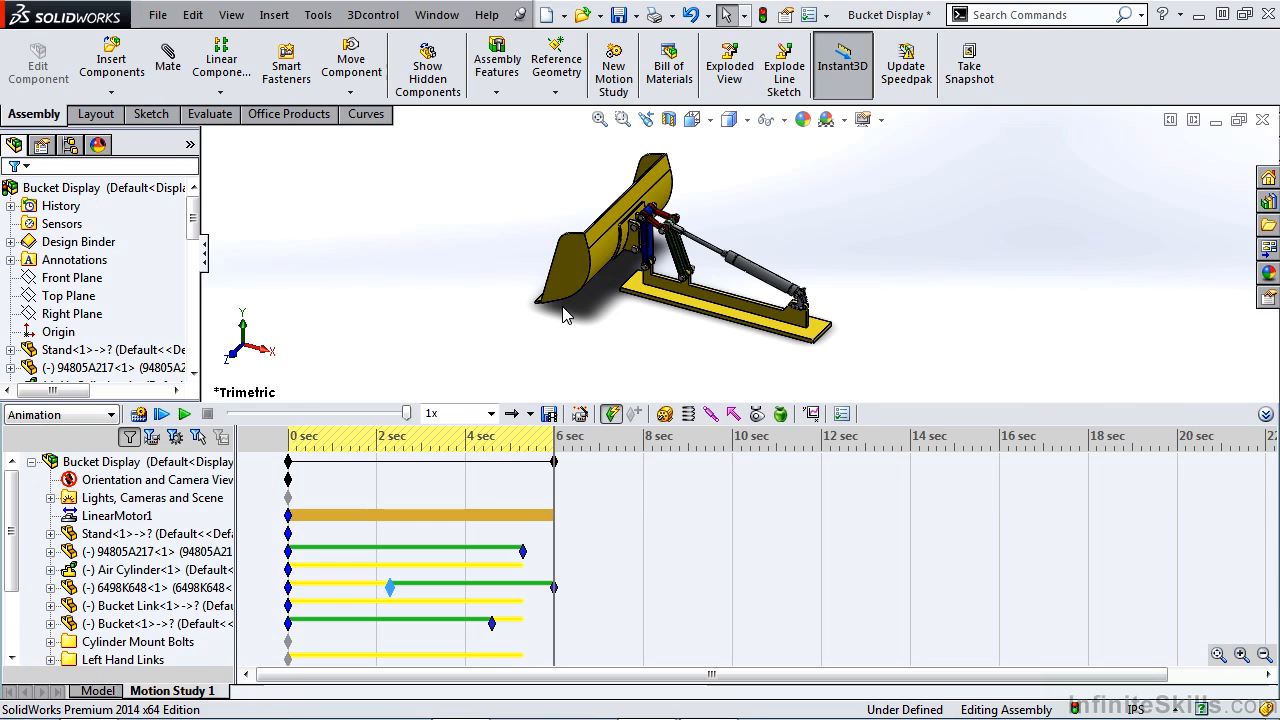